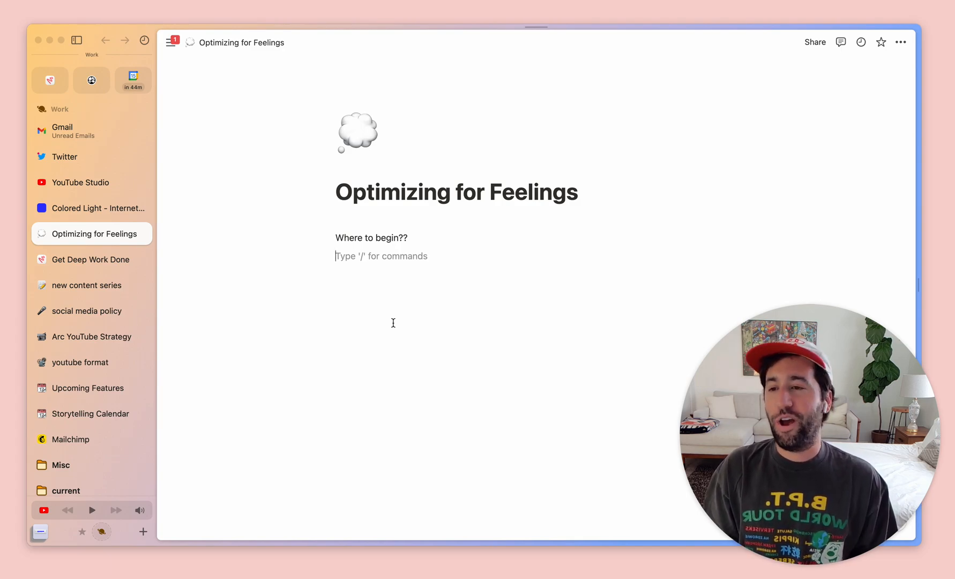
pyautogui.moveTo(393, 266)
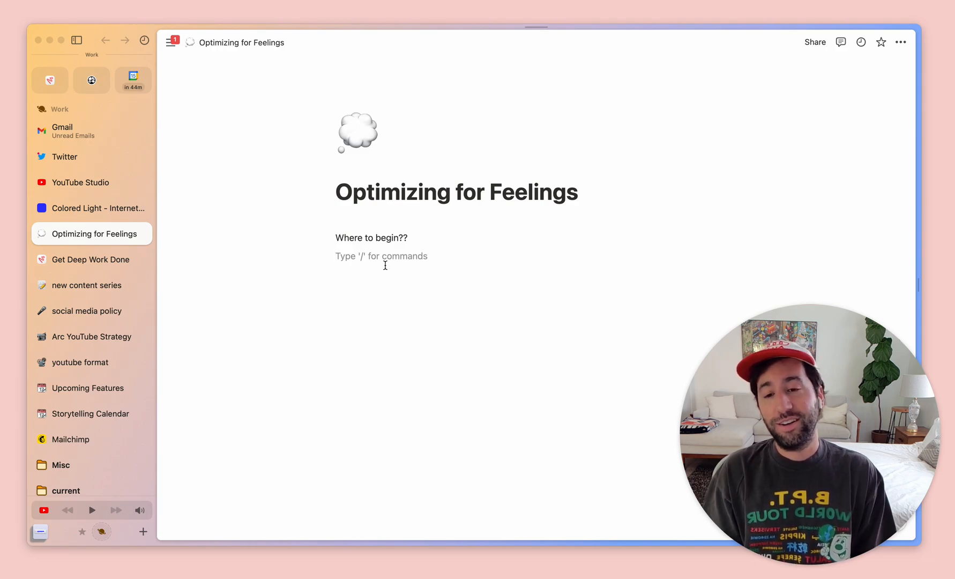
pyautogui.moveTo(380, 256)
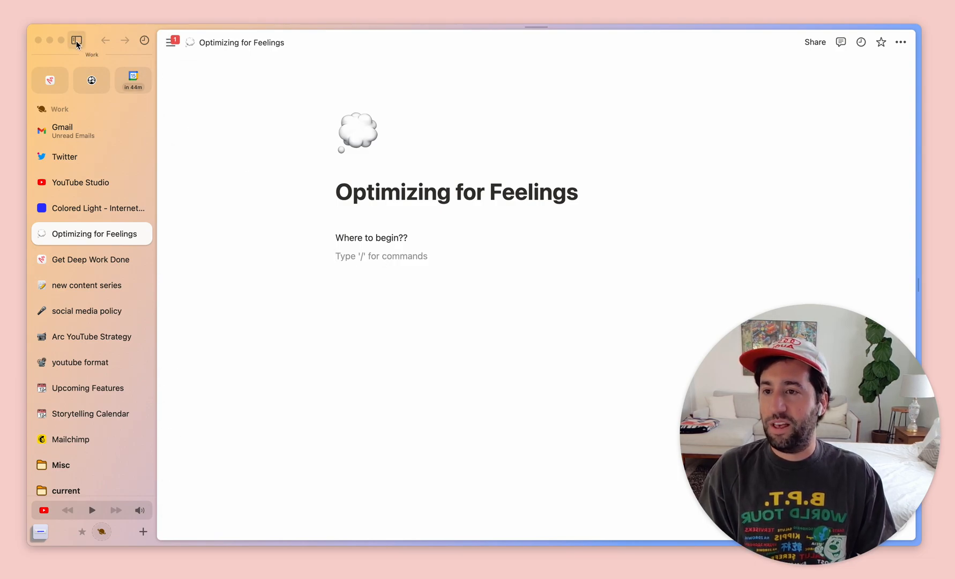
# - Hide the sidebar so the 'Optimizing for Feelings' note spans the whole window
pyautogui.click(76, 40)
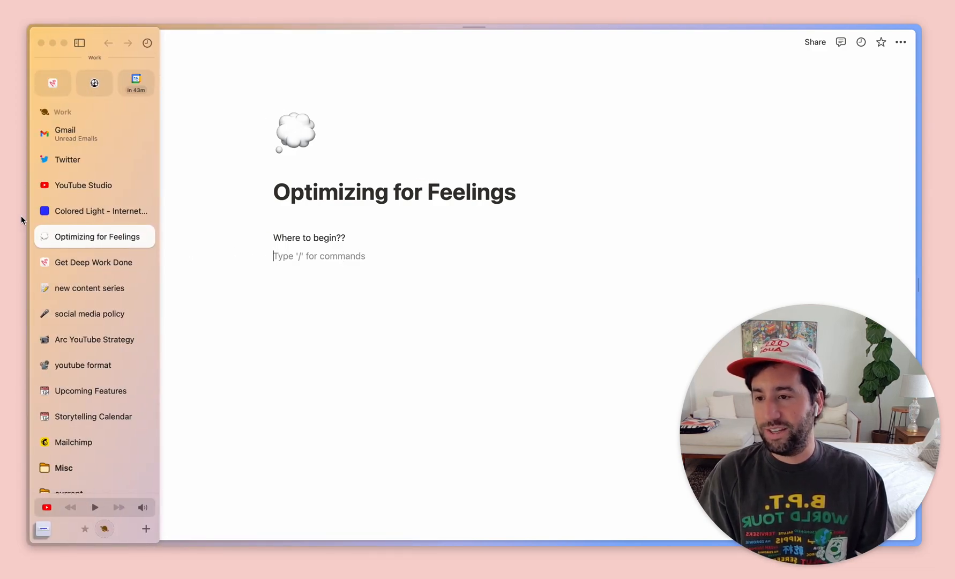
pyautogui.moveTo(85, 211)
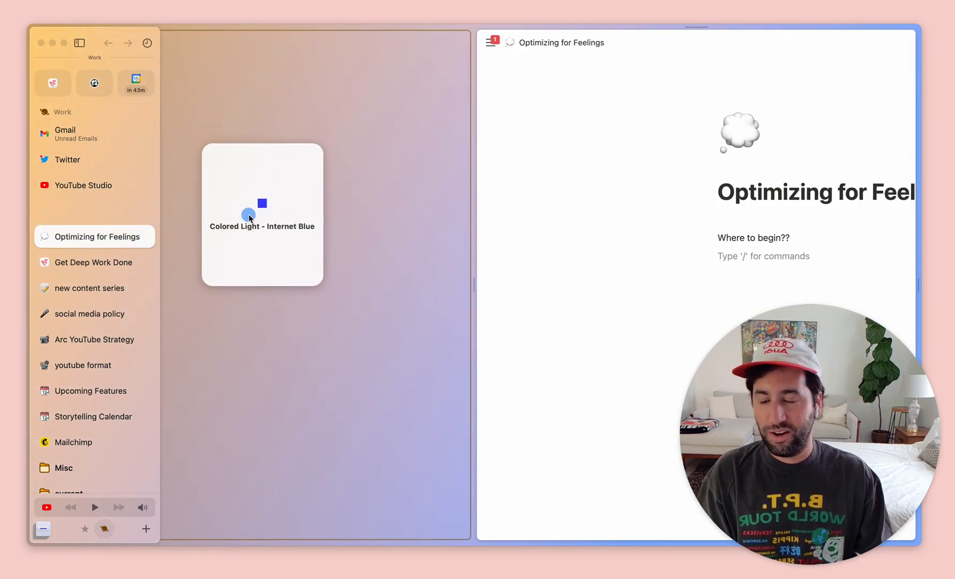
# - Put the 'Colored Light' article in split view beside the note and scroll through it
pyautogui.click(262, 215)
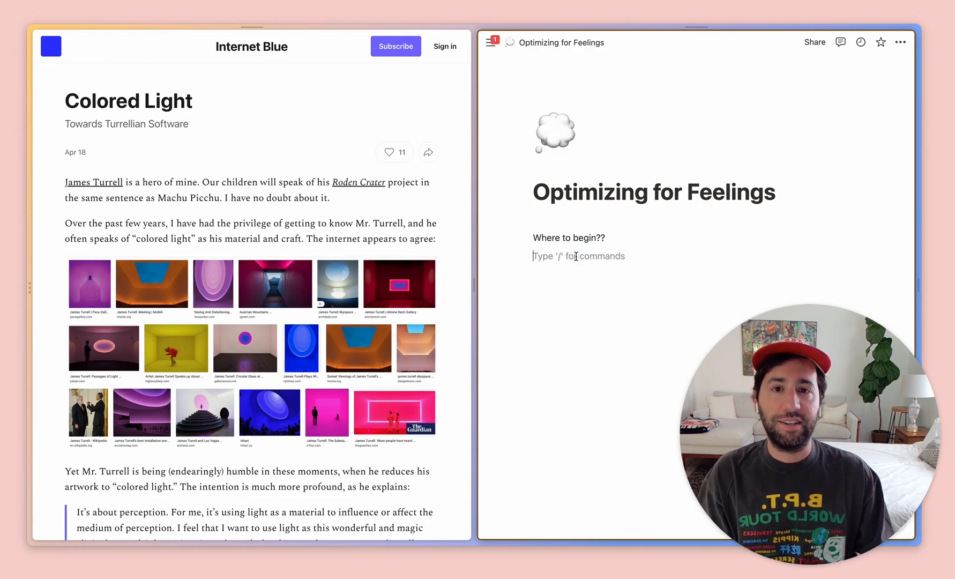
pyautogui.scroll(-3)
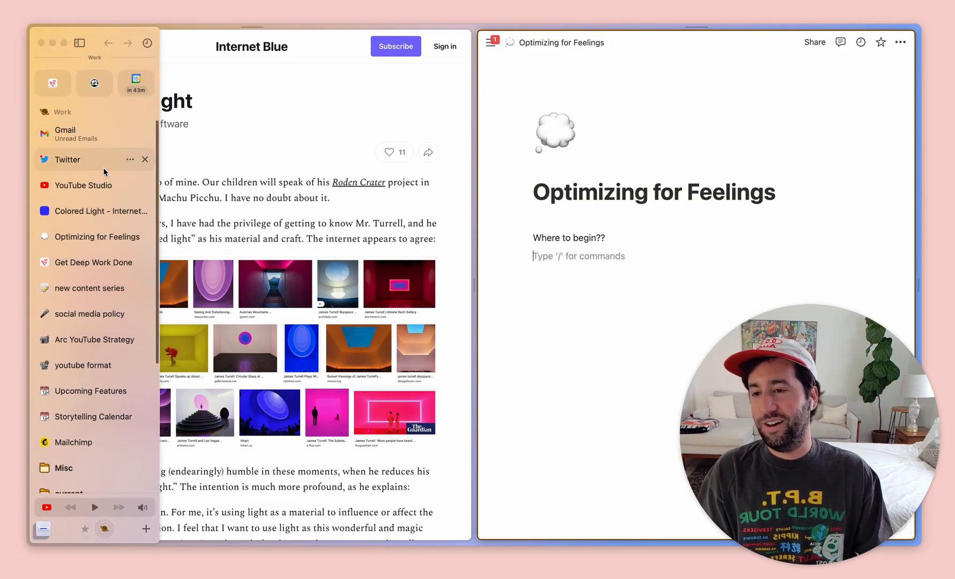
# - Create a new Space and select its name field for renaming
pyautogui.click(135, 82)
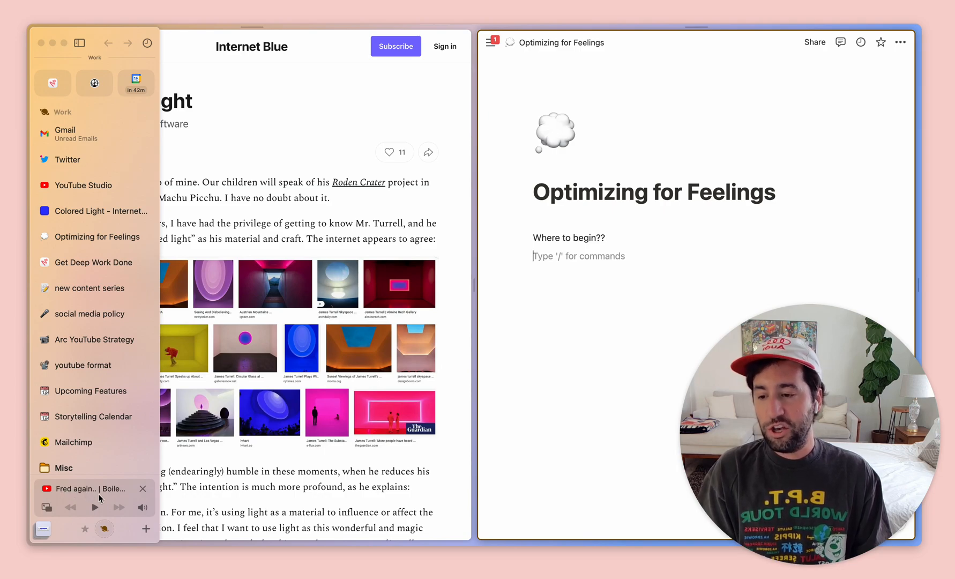
pyautogui.click(143, 488)
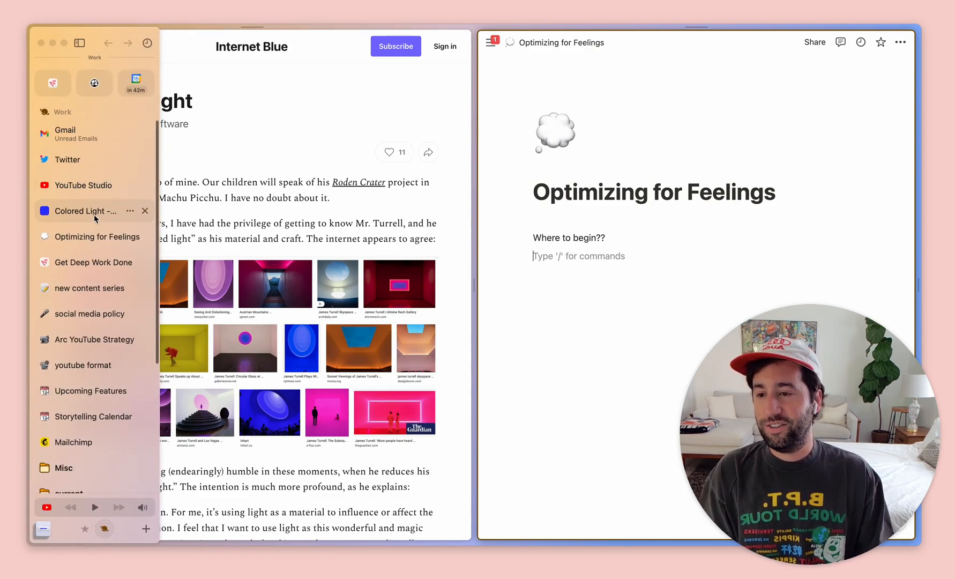
pyautogui.moveTo(81, 185)
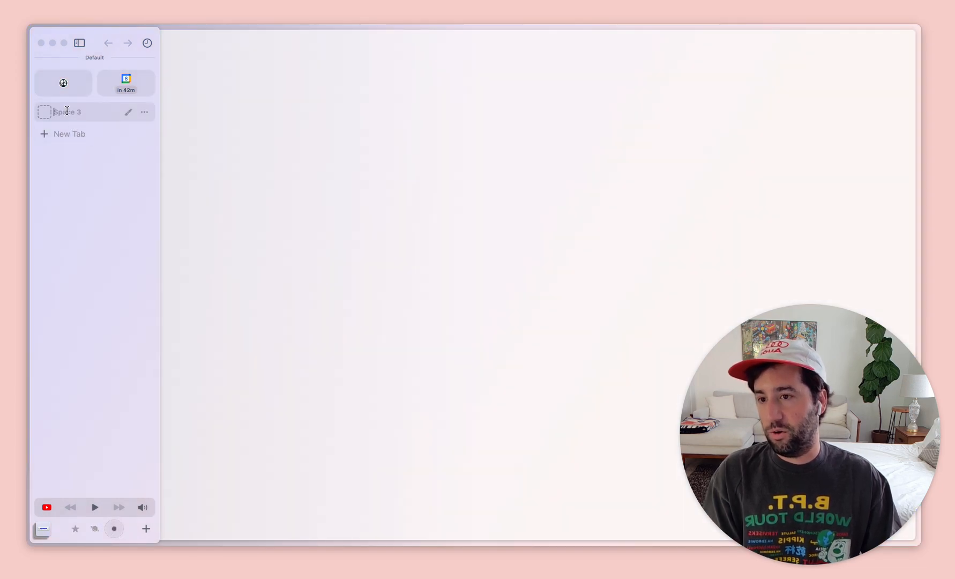
# - Name the new space 'optimizing for t' and confirm
pyautogui.write('optimizing for t')
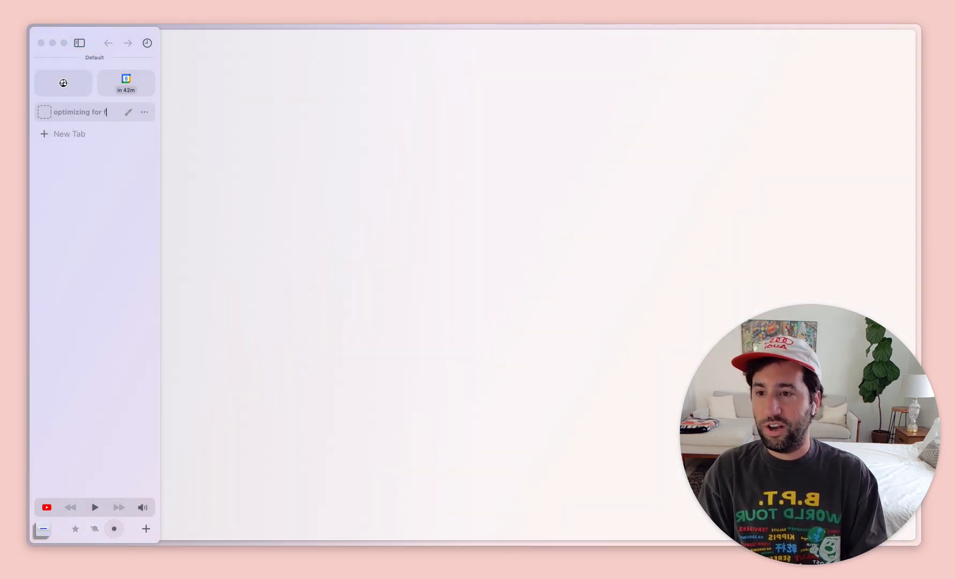
pyautogui.press('Return')
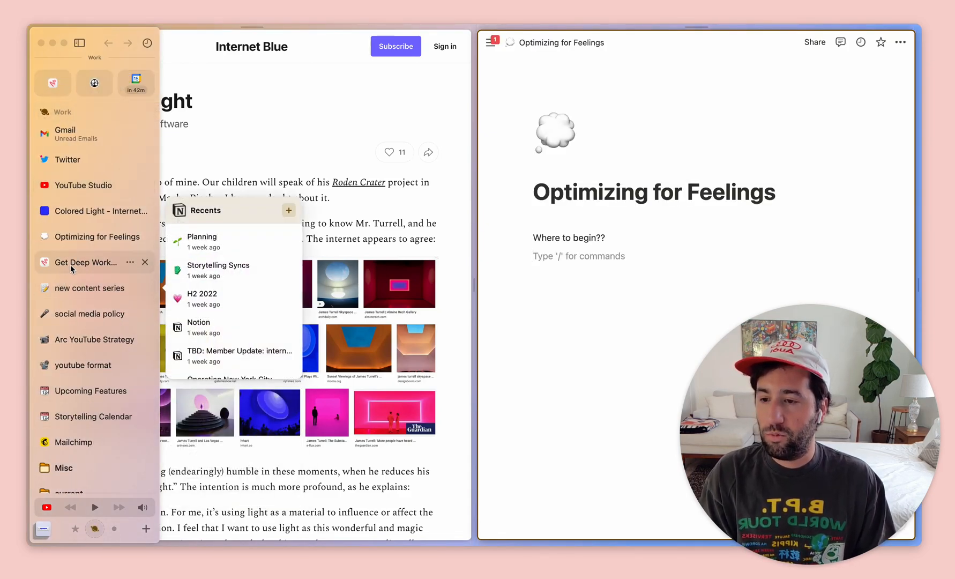
# - Read through the Get Deep Work Done recap, then search commands for 'share feedback'
pyautogui.click(85, 262)
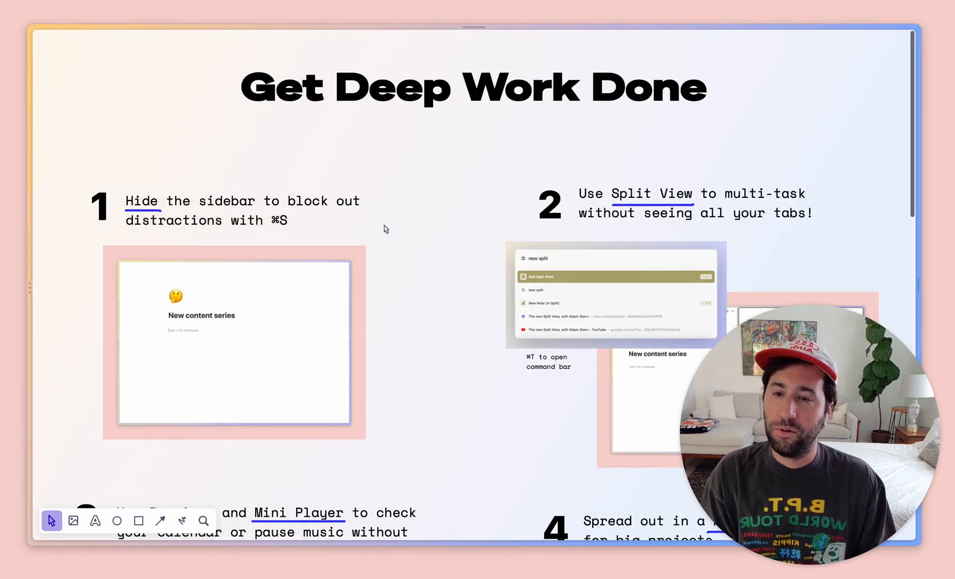
pyautogui.scroll(-3)
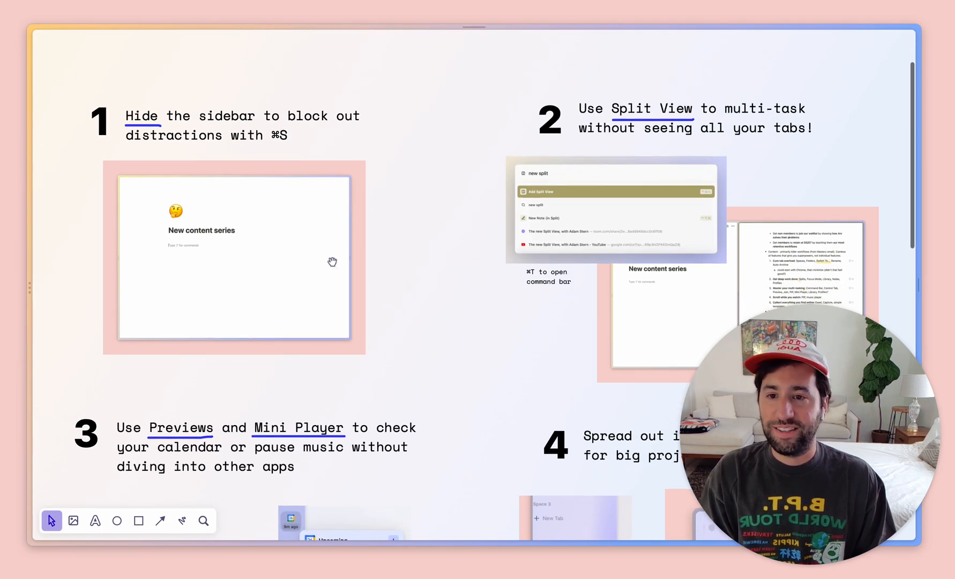
pyautogui.moveTo(445, 251)
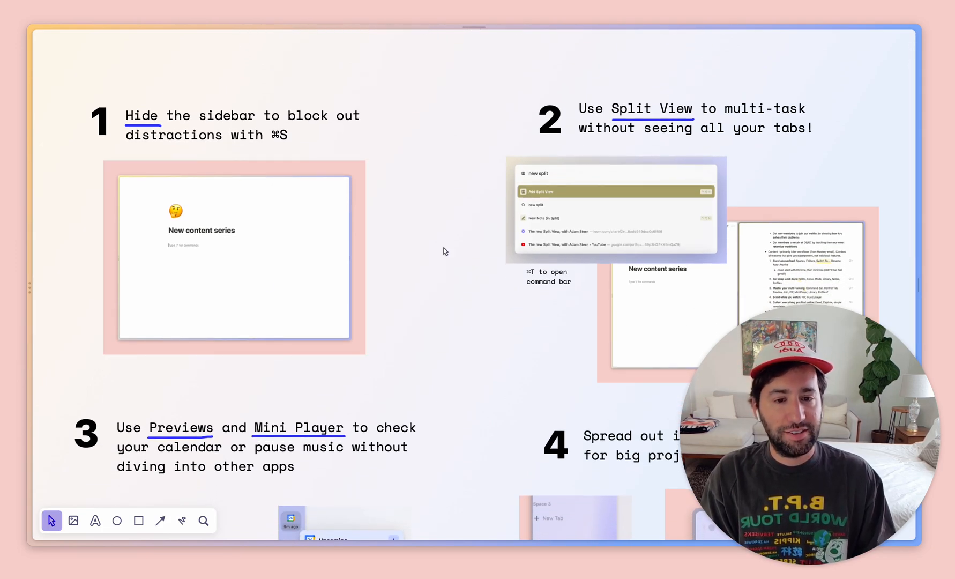
pyautogui.scroll(3)
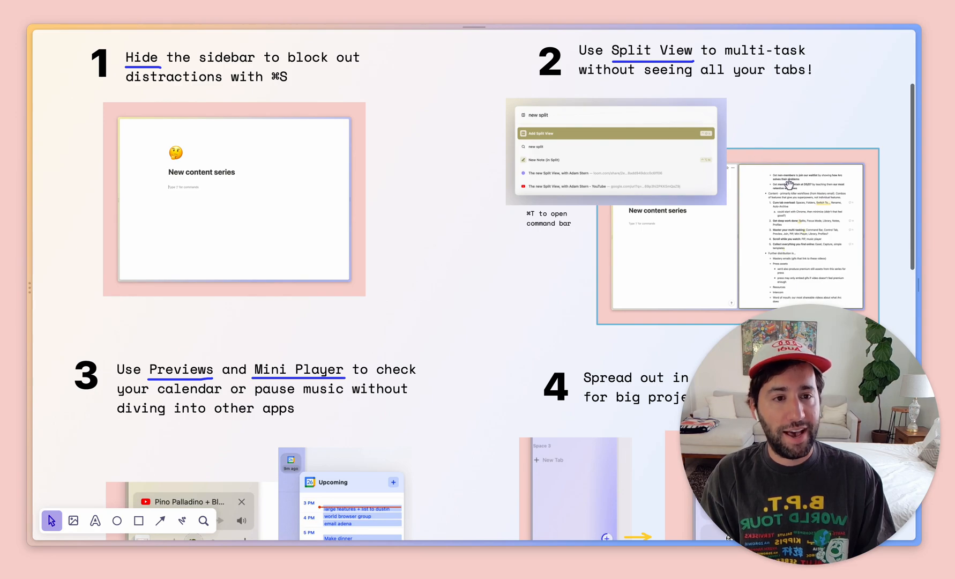
pyautogui.scroll(-3)
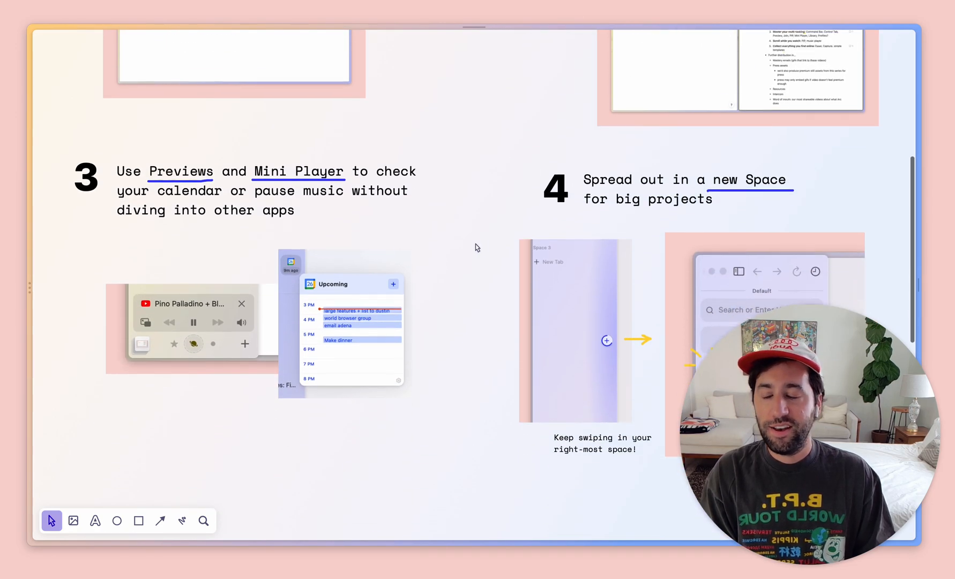
pyautogui.scroll(-3)
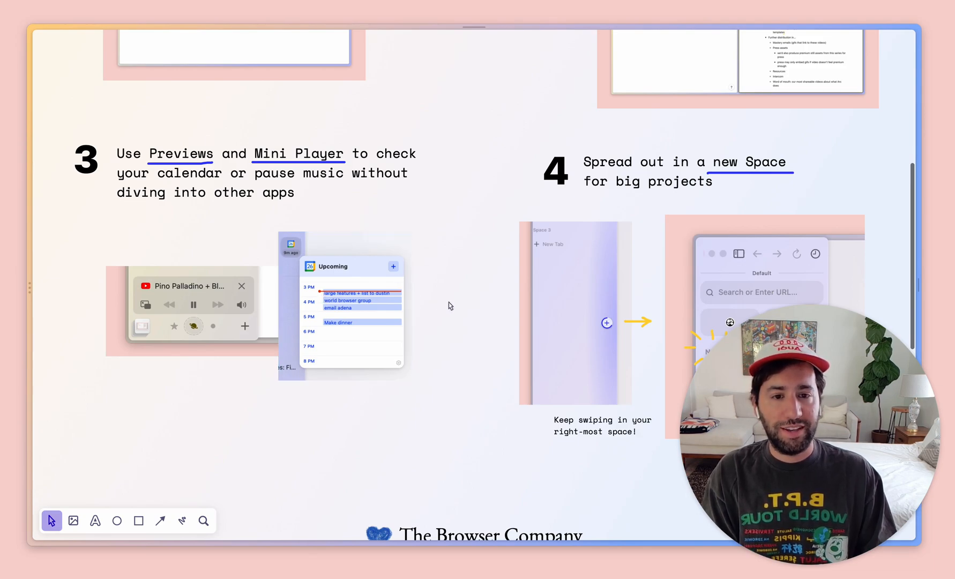
pyautogui.scroll(-3)
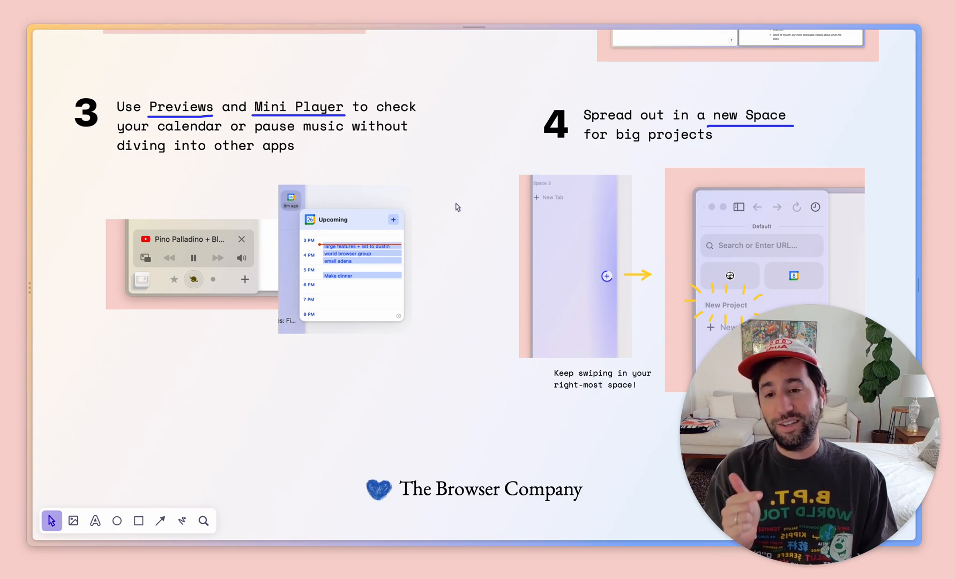
pyautogui.moveTo(454, 231)
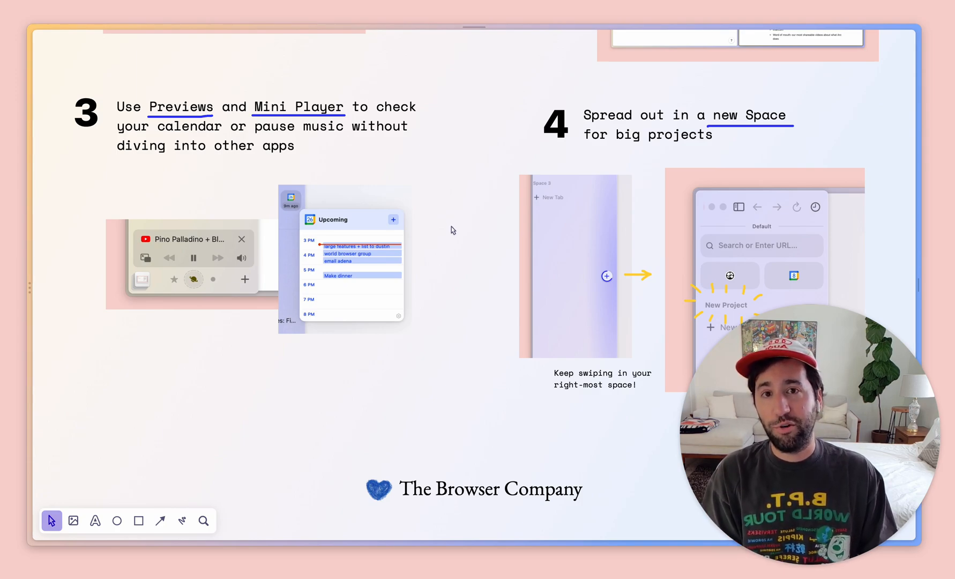
pyautogui.moveTo(453, 237)
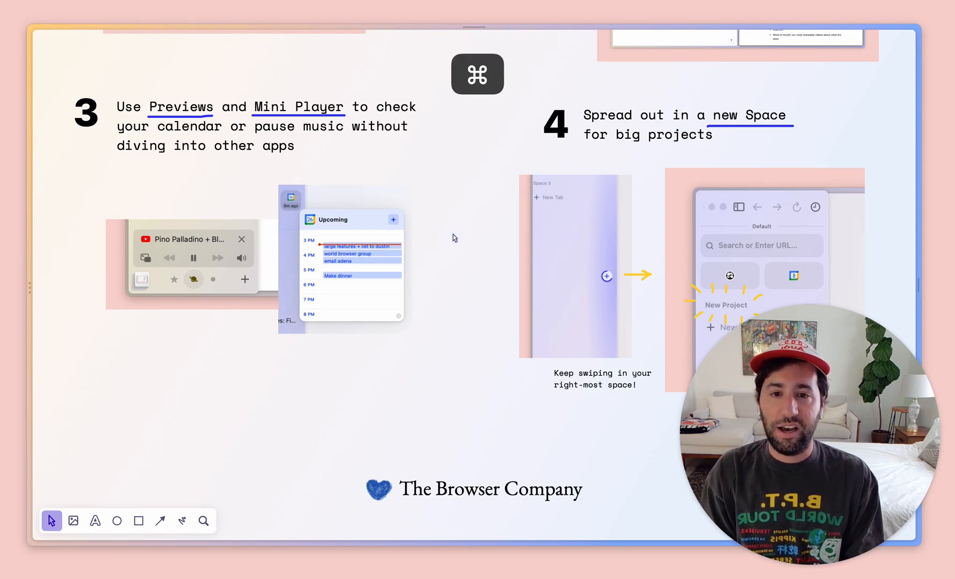
pyautogui.write('share feedback')
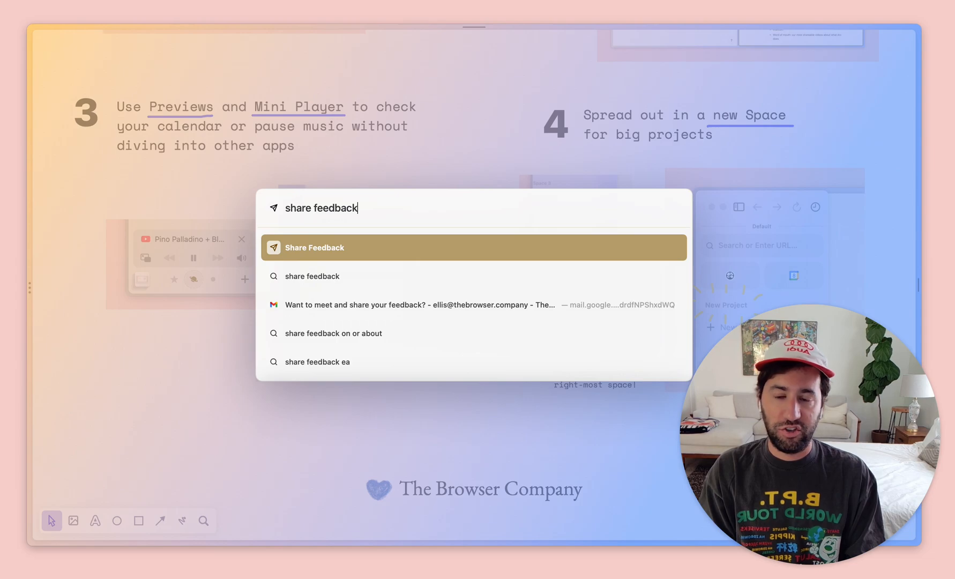